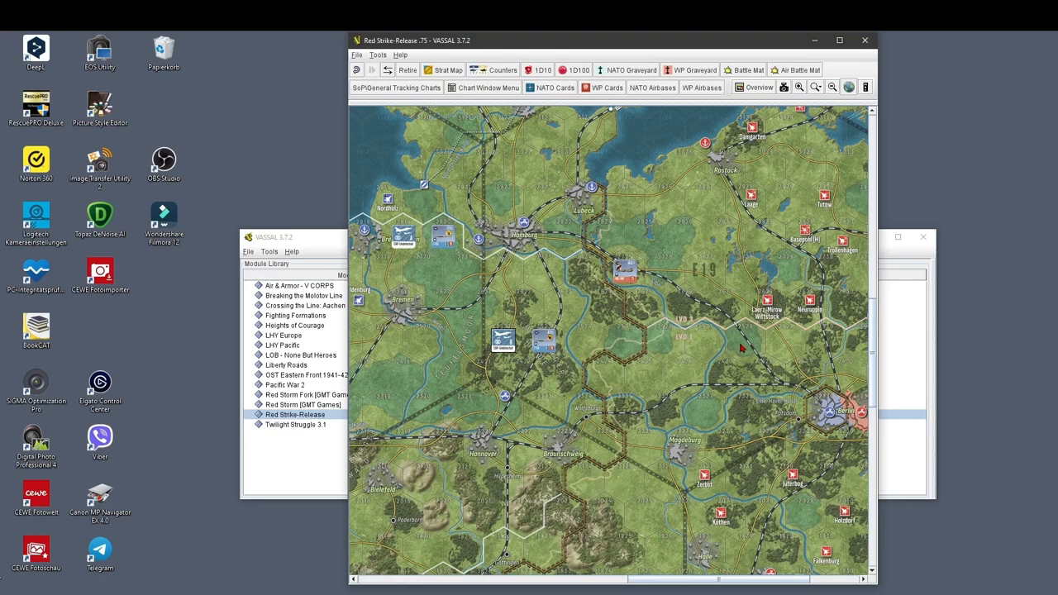
- Stack the F-15A counter onto the NATO CAP marker hex north of Hannover
click(744, 341)
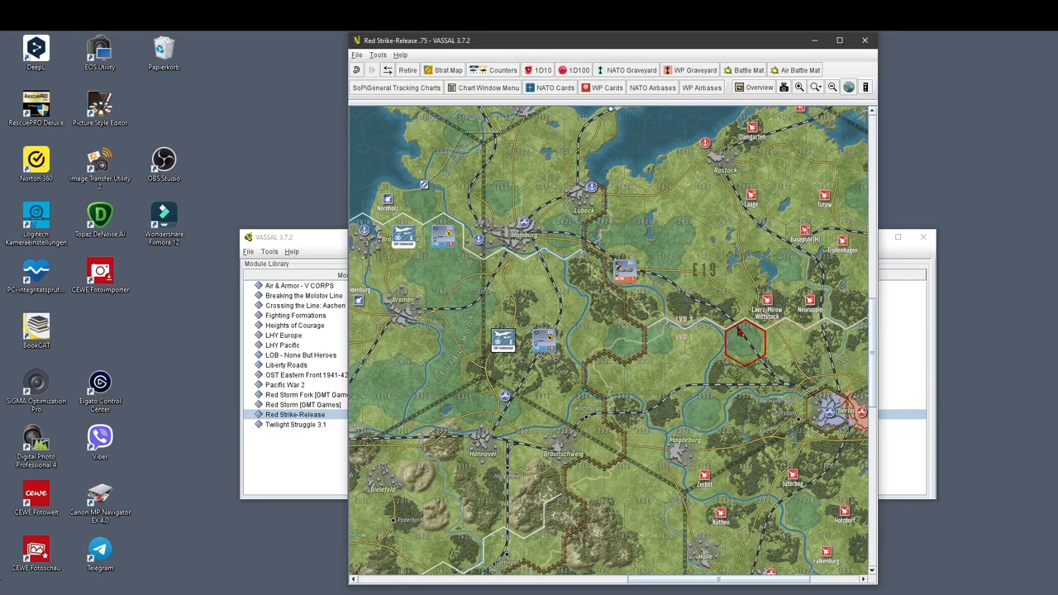
mouse_move(703, 345)
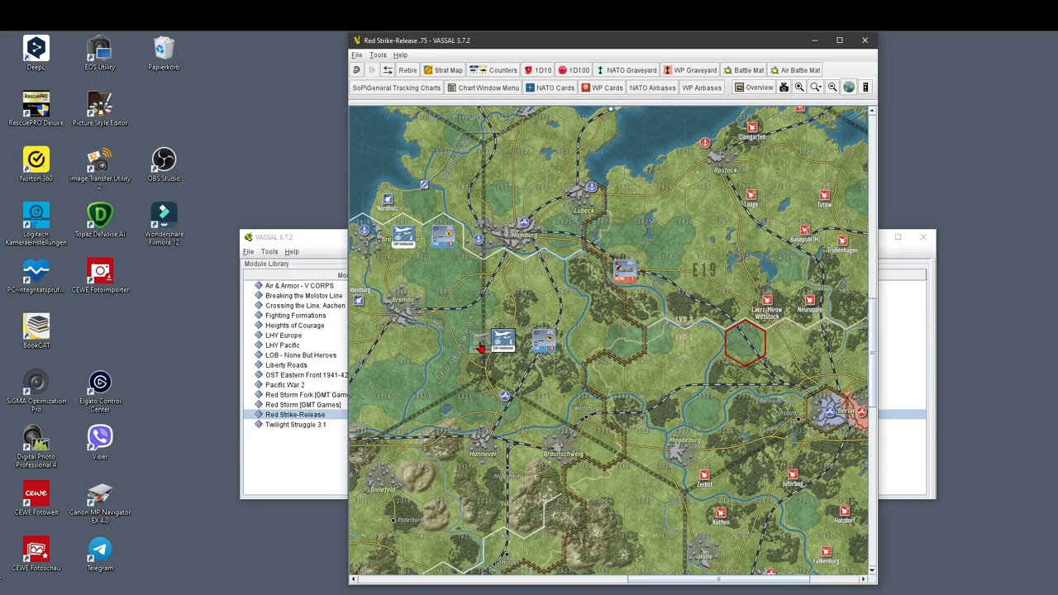
drag(504, 341, 463, 341)
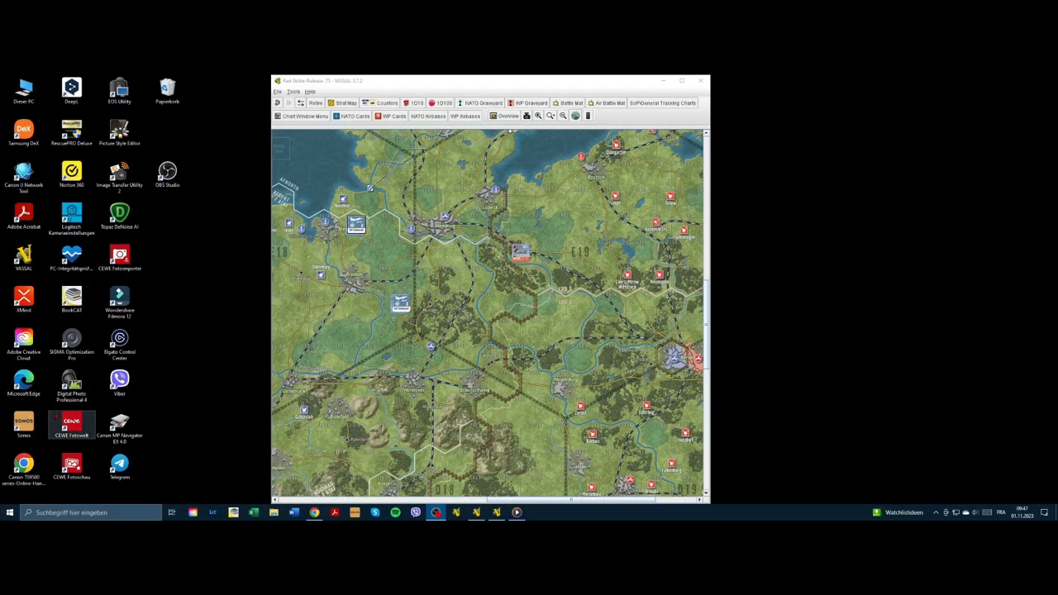
- Put the 8 TFS F-15A onto the JG-8/1 MiG-21MF hex and view the stack's actions
click(520, 252)
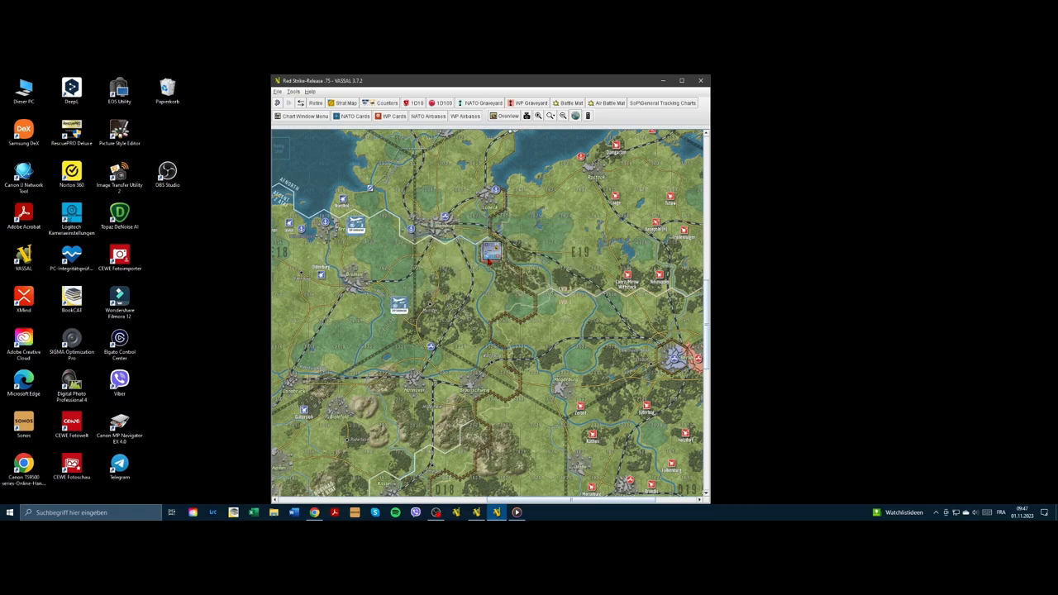
click(492, 252)
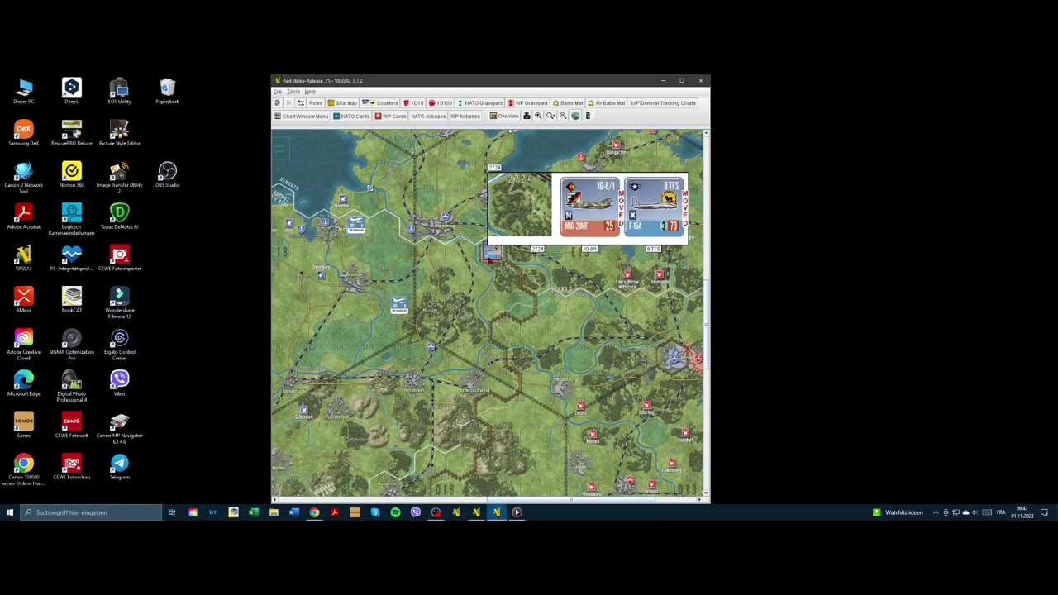
right_click(492, 256)
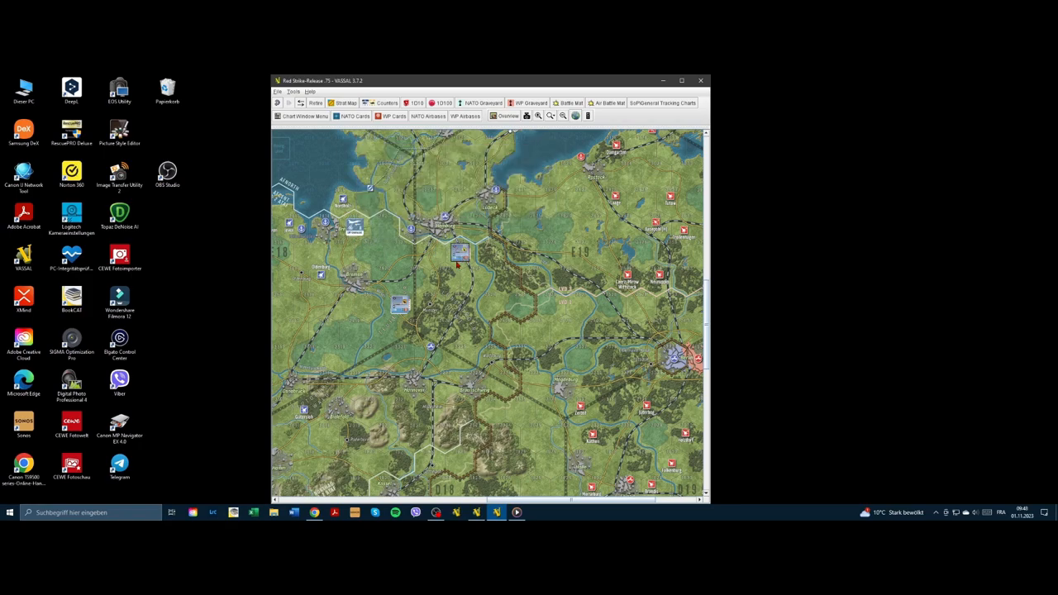
- Move the F-15A from the MiG hex back to the CAP Undetected B hex and inspect it
click(461, 253)
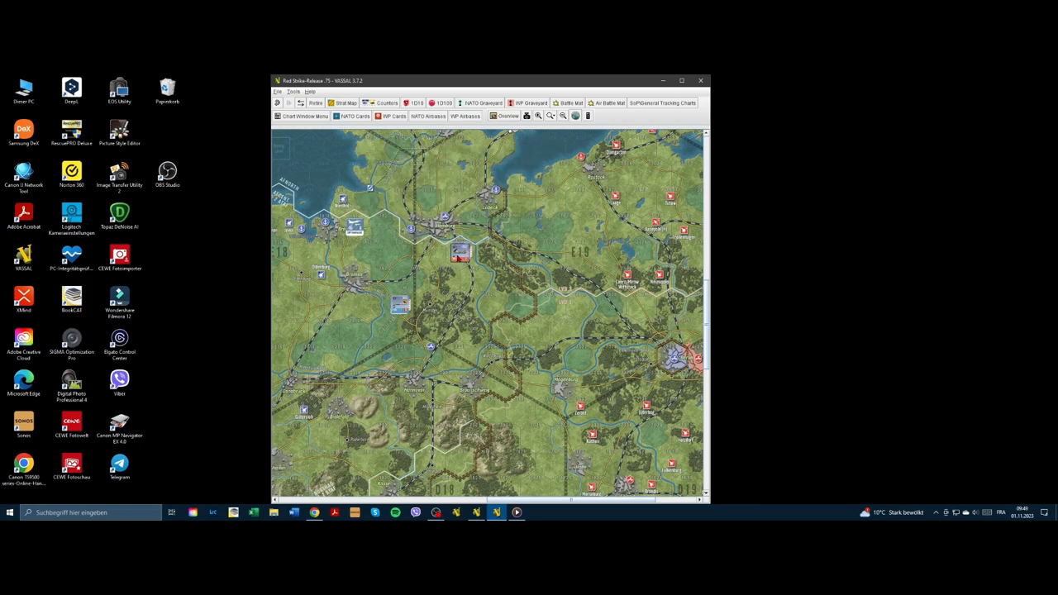
click(460, 254)
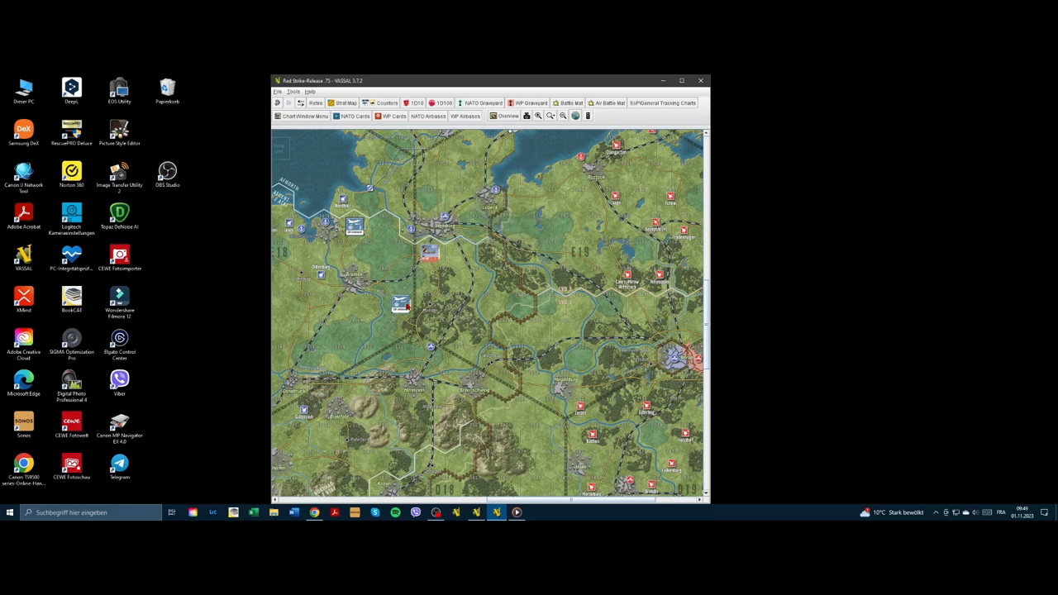
click(401, 306)
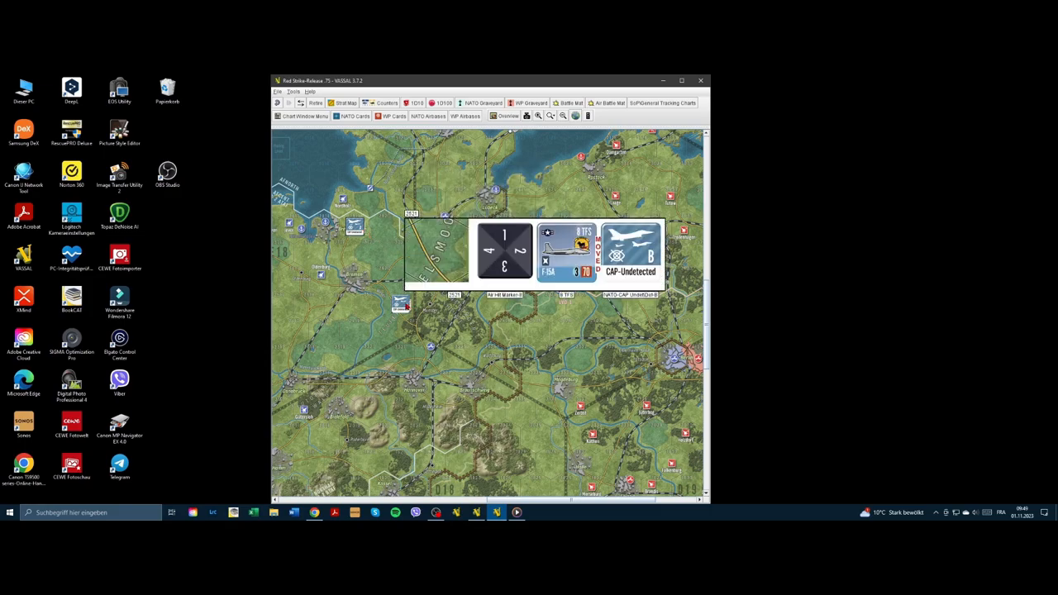